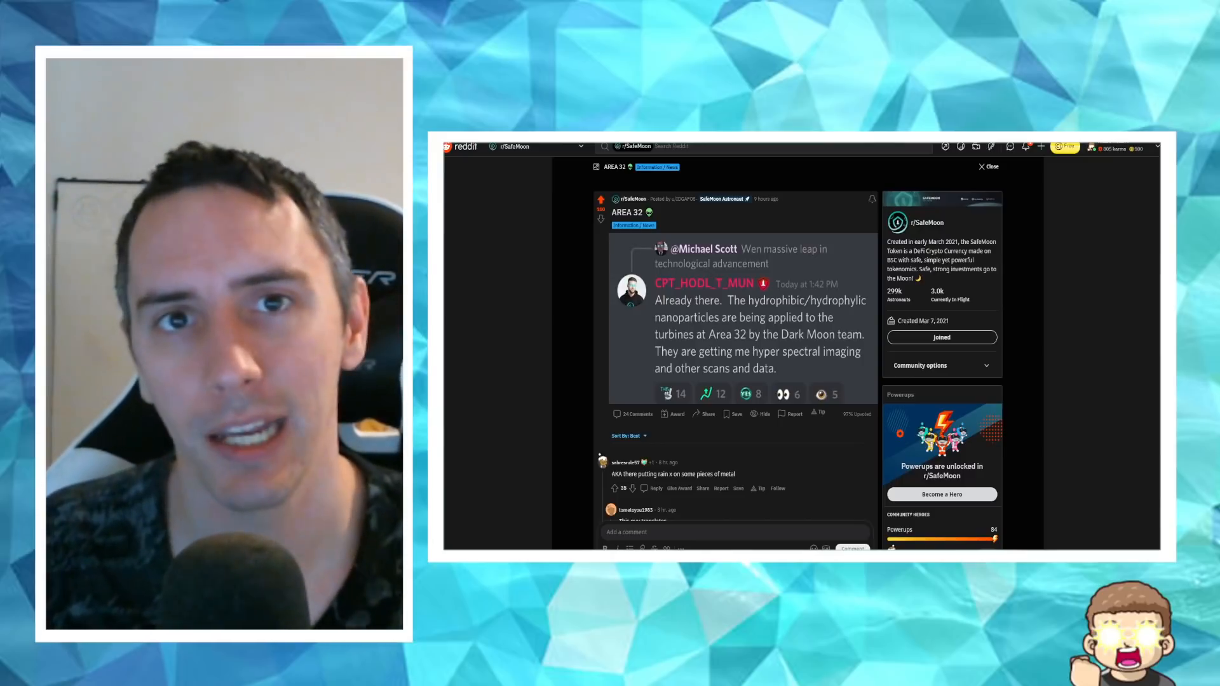
mouse_move(1130, 343)
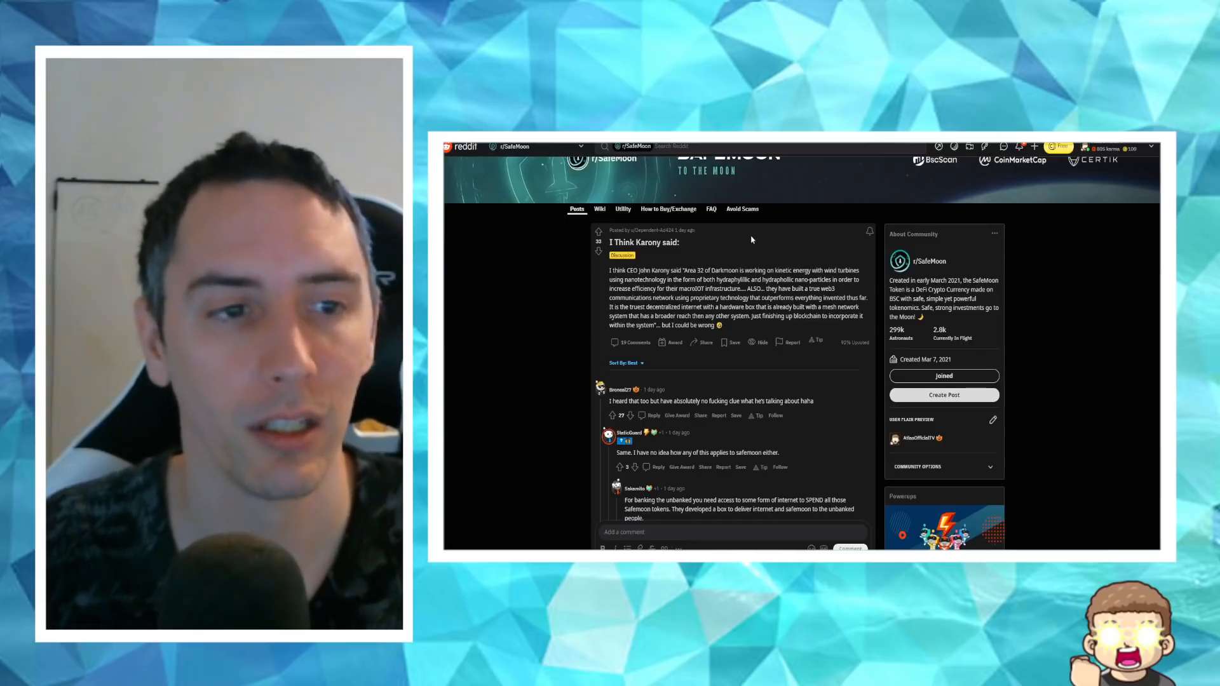
left_click(598, 232)
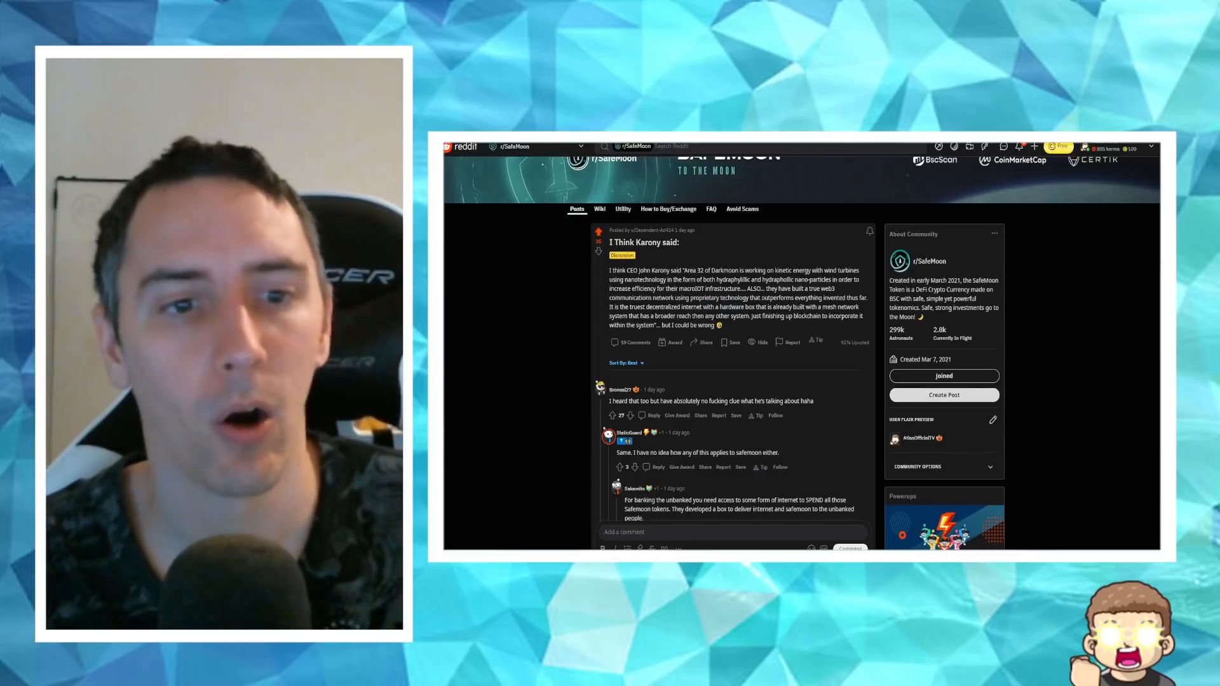
double_click(720, 298)
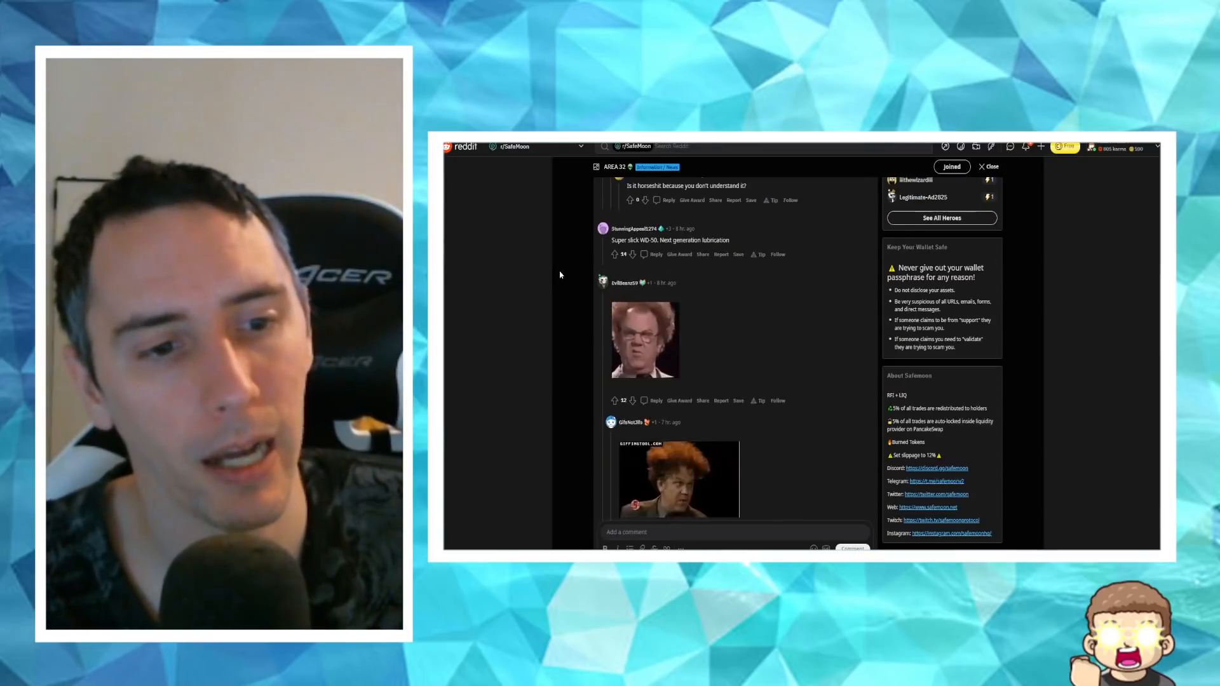
Step: Scroll down the AREA 32 post's comments to the reaction GIF replies
scroll("down", 3)
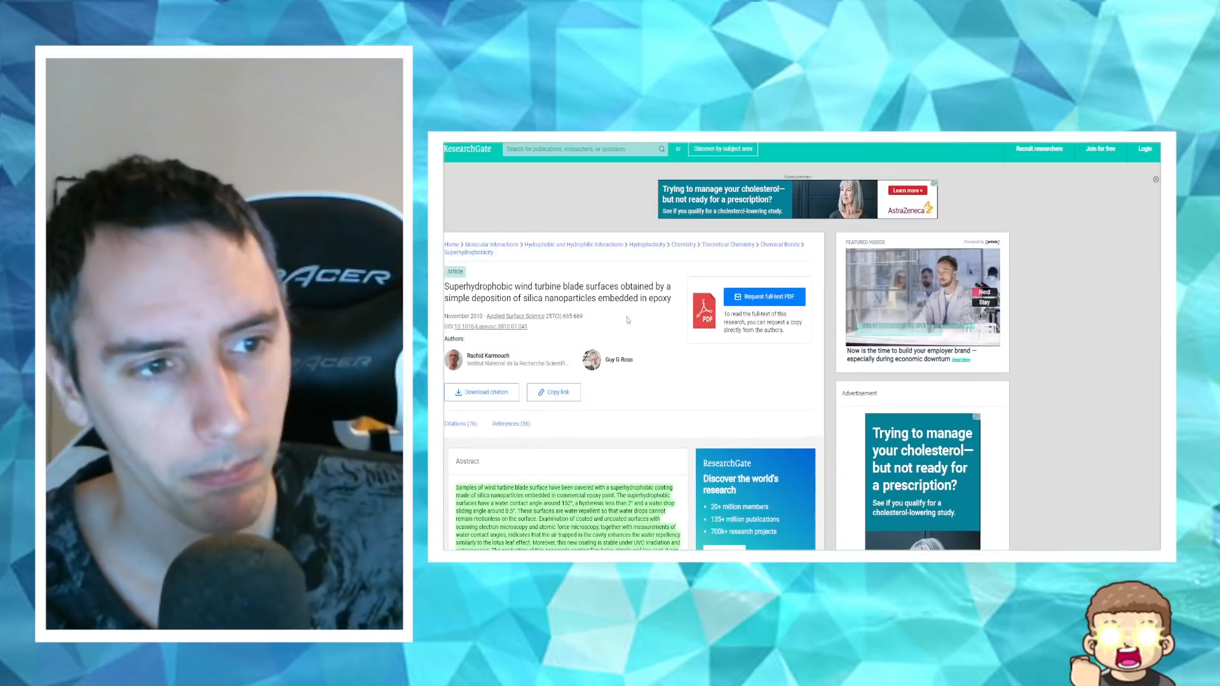
Step: Scroll the ResearchGate superhydrophobic wind turbine blade paper down to its abstract
scroll("down", 3)
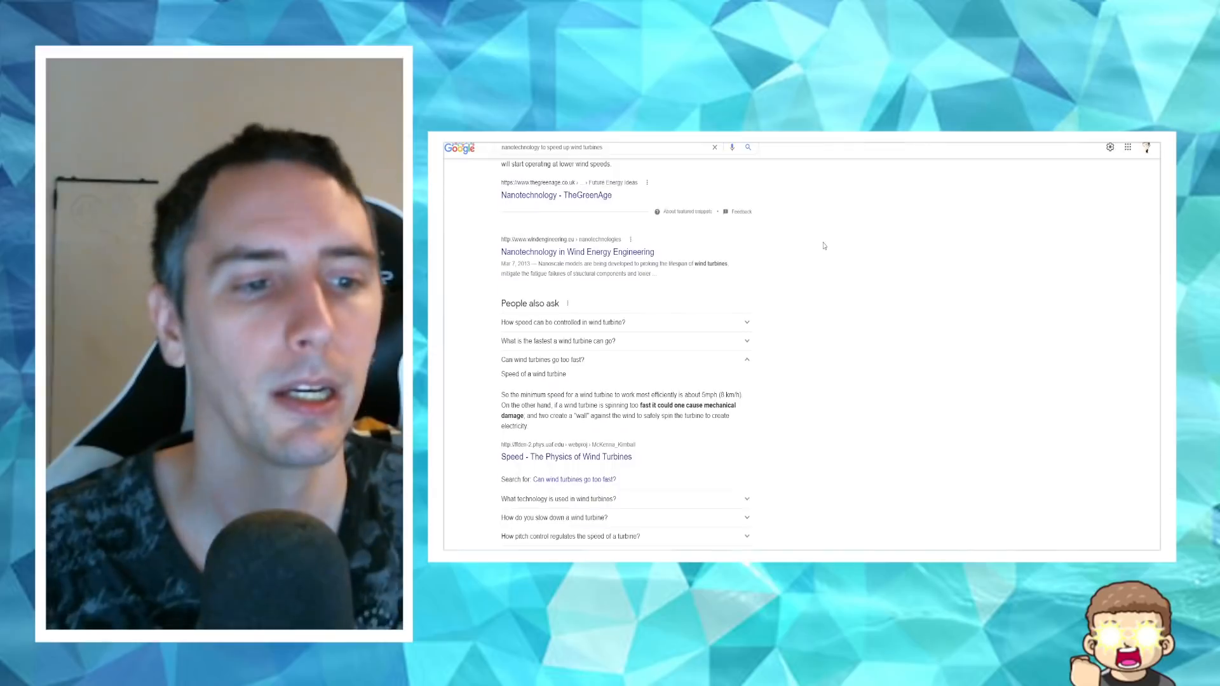
Step: Scroll the 'nanotechnology to speed up wind turbines' results to more related questions
scroll("down", 3)
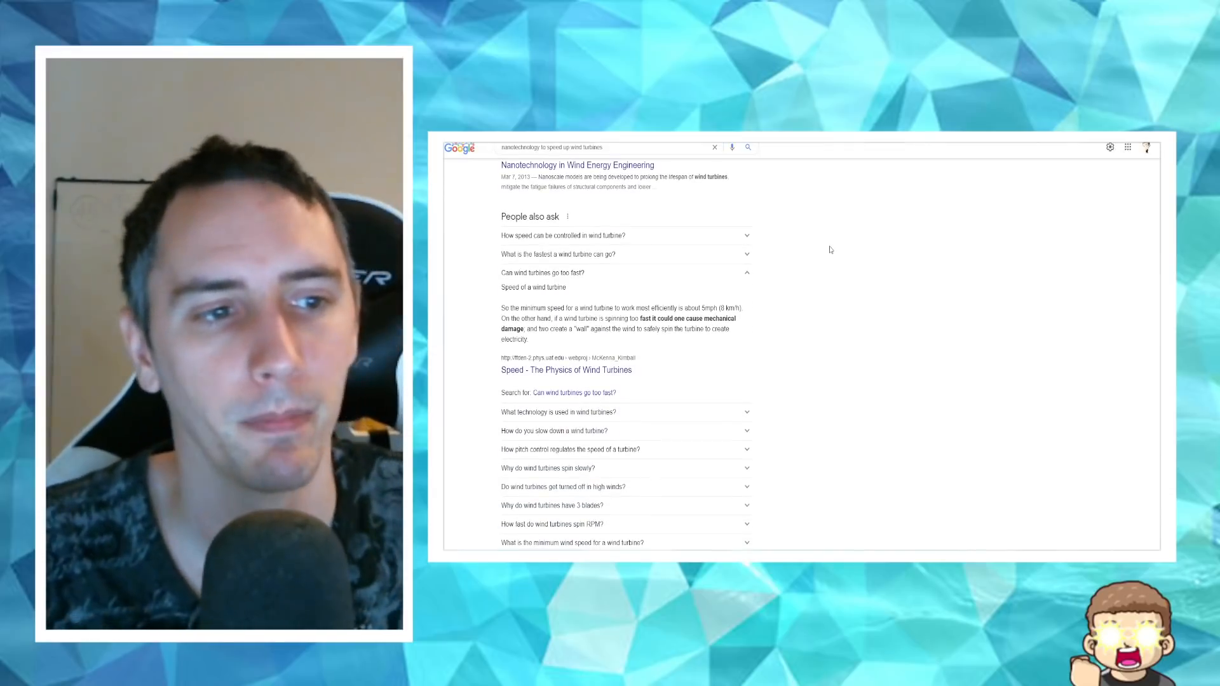